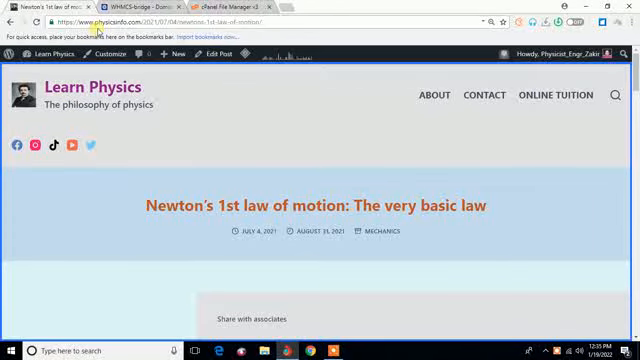
{"action": "mouse_move", "coordinate": [208, 104]}
{"action": "type", "text": "google.com/webmasters/tools"}
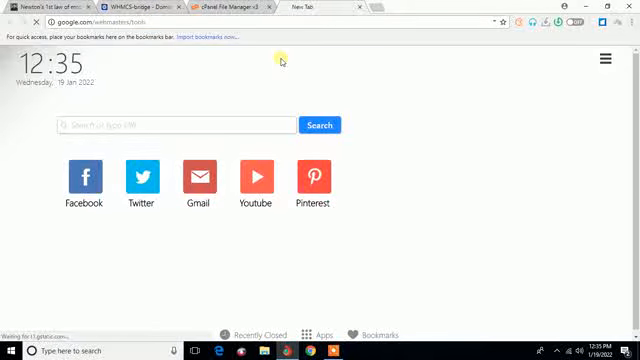
Reach the Add property welcome page showing the Domain and URL prefix options
{"action": "left_click", "coordinate": [180, 124]}
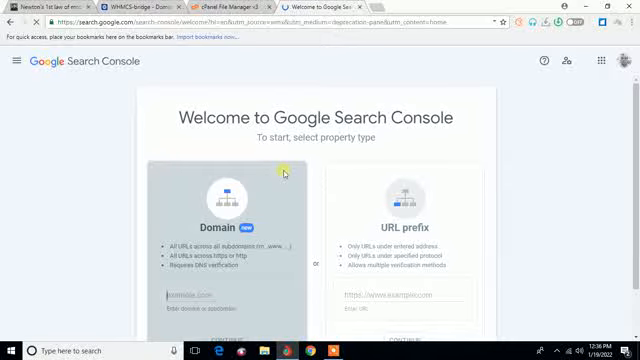
{"action": "mouse_move", "coordinate": [368, 240]}
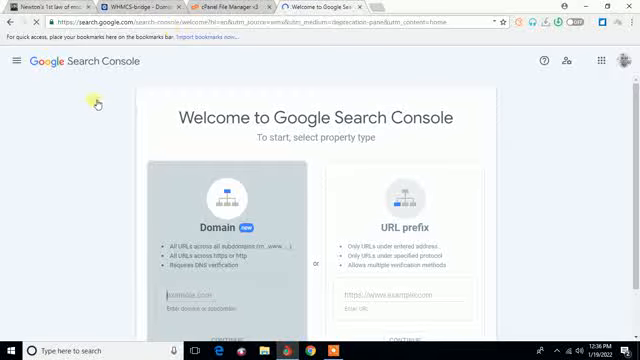
{"action": "left_click", "coordinate": [60, 8]}
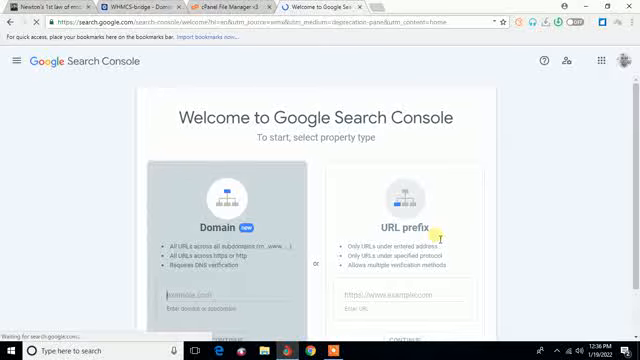
{"action": "scroll", "scroll_direction": "down", "scroll_amount": 3}
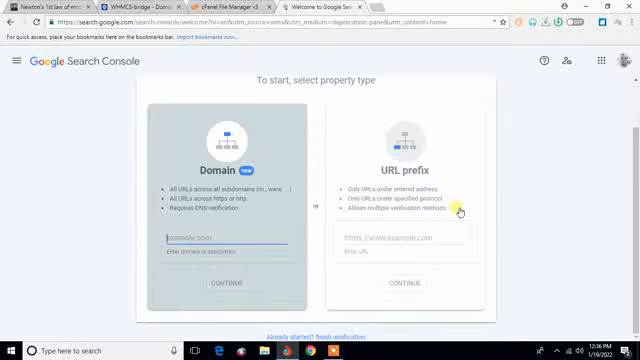
{"action": "left_click", "coordinate": [400, 240]}
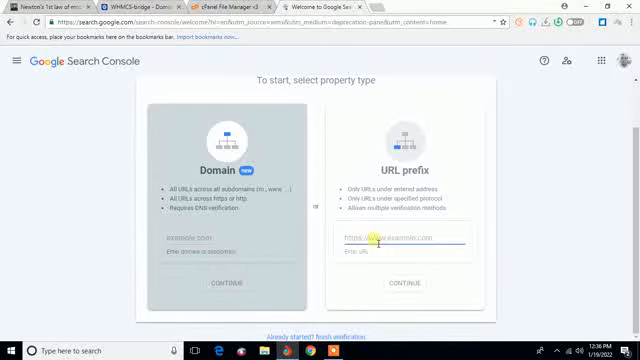
{"action": "type", "text": "https://www.physicsinfo.com"}
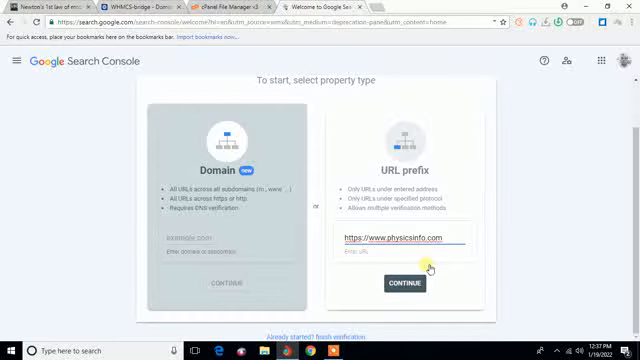
{"action": "mouse_move", "coordinate": [568, 212]}
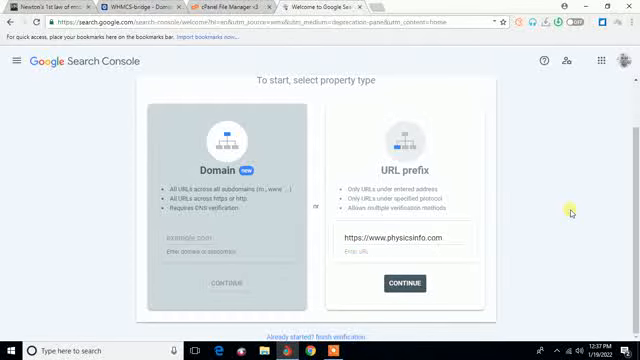
{"action": "left_click", "coordinate": [404, 284]}
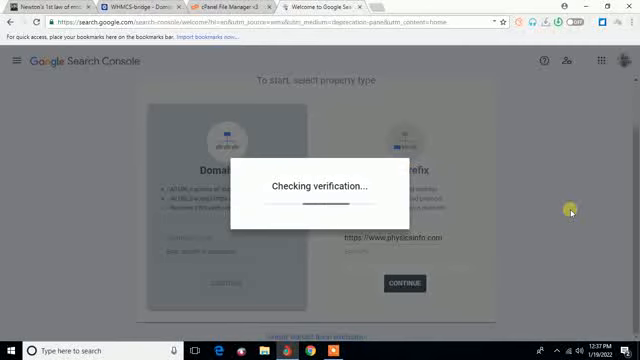
{"action": "mouse_move", "coordinate": [320, 200]}
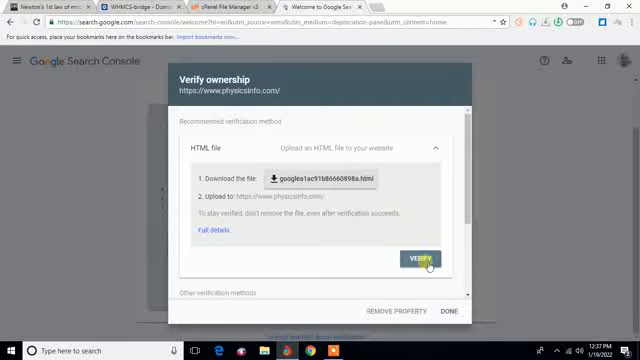
{"action": "mouse_move", "coordinate": [370, 210]}
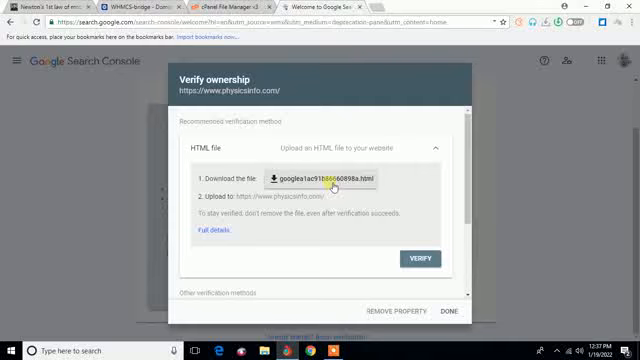
Download the HTML verification file for physicsinfo.com
{"action": "left_click", "coordinate": [324, 178]}
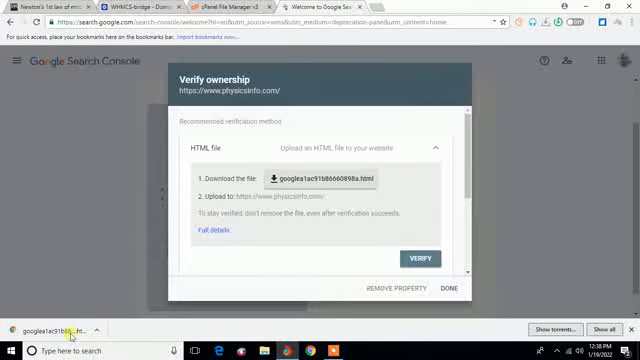
{"action": "mouse_move", "coordinate": [340, 188]}
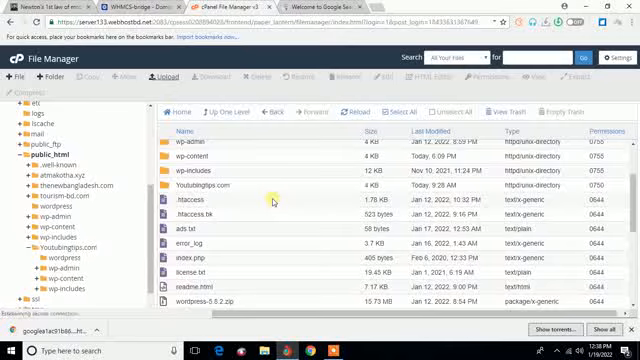
Upload the downloaded Google verification HTML file into public_html
{"action": "left_click", "coordinate": [156, 78]}
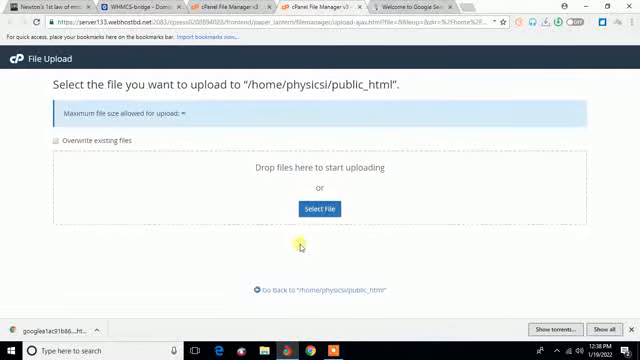
{"action": "left_click", "coordinate": [318, 208]}
{"action": "type", "text": "google"}
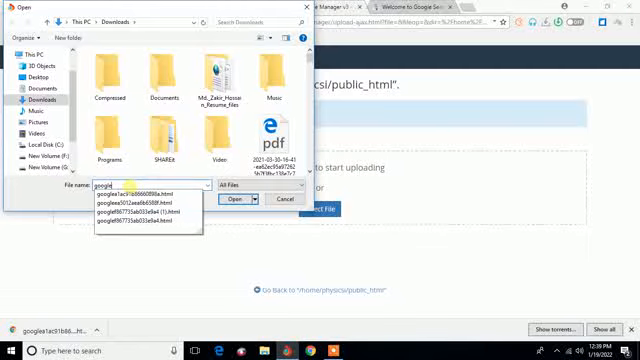
{"action": "left_click", "coordinate": [150, 196]}
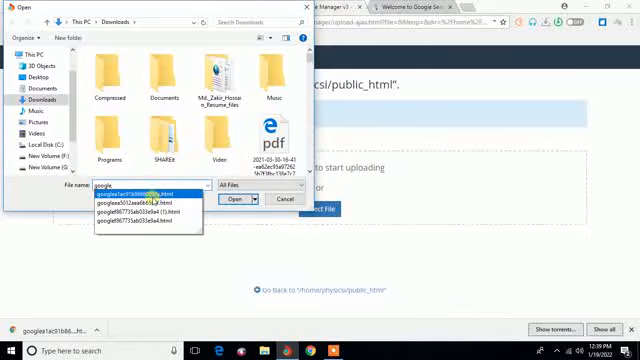
{"action": "left_click", "coordinate": [140, 194]}
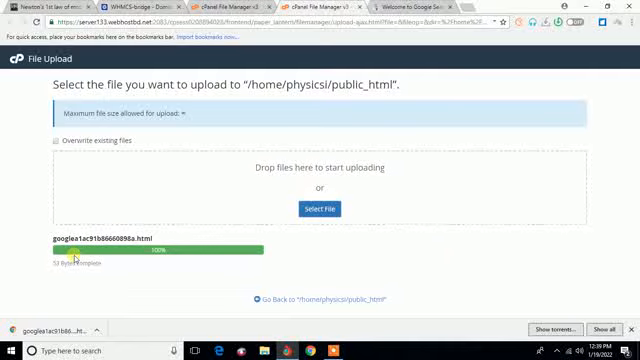
{"action": "mouse_move", "coordinate": [184, 248]}
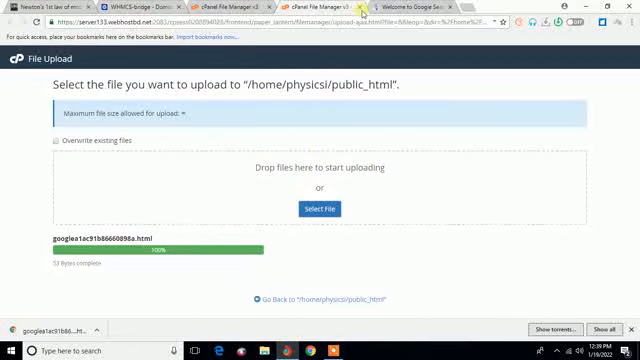
Return to the public_html listing and locate the uploaded google….html file
{"action": "left_click", "coordinate": [324, 300]}
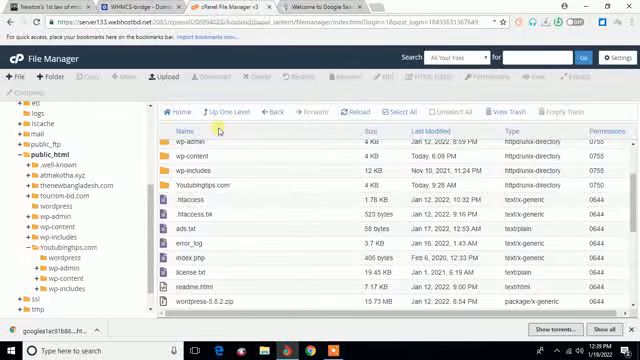
{"action": "mouse_move", "coordinate": [276, 190]}
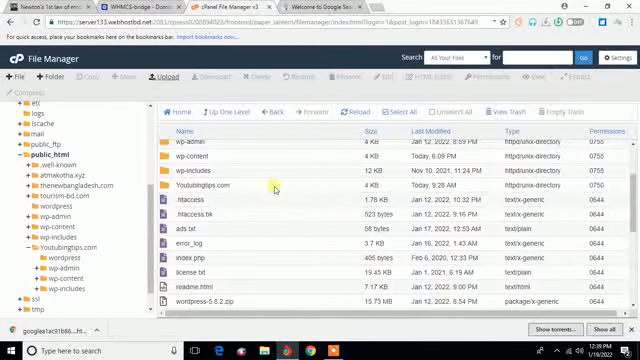
{"action": "scroll", "scroll_direction": "down", "scroll_amount": 3}
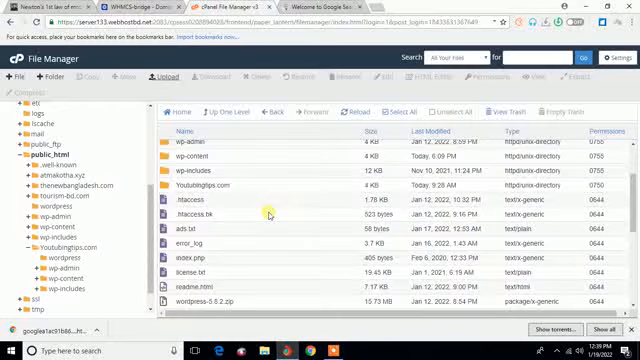
{"action": "scroll", "scroll_direction": "up", "scroll_amount": 3}
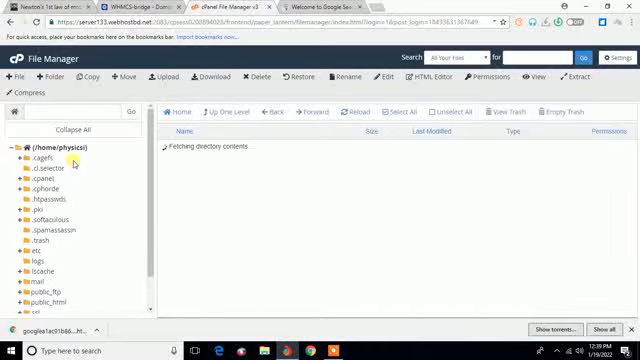
{"action": "left_click", "coordinate": [44, 148]}
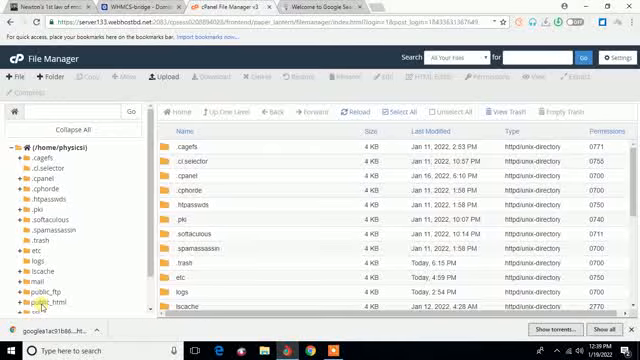
{"action": "left_click", "coordinate": [50, 300]}
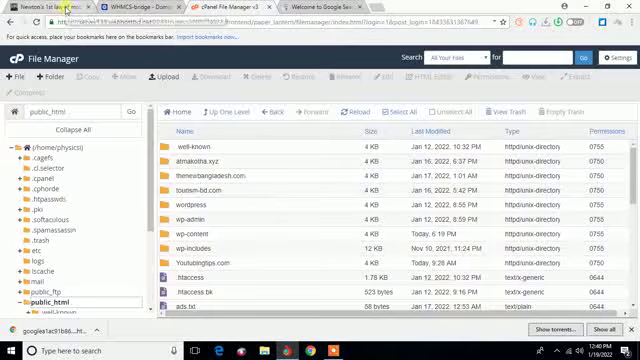
{"action": "left_click", "coordinate": [44, 6]}
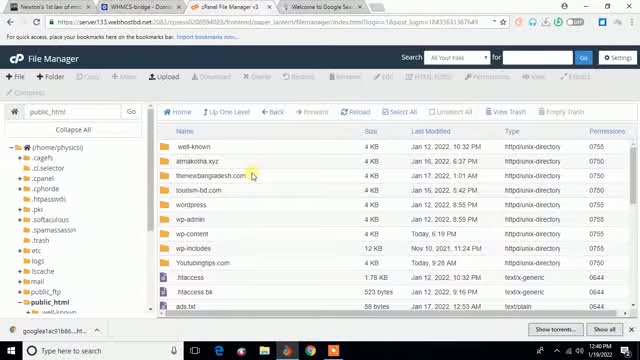
{"action": "scroll", "scroll_direction": "down", "scroll_amount": 3}
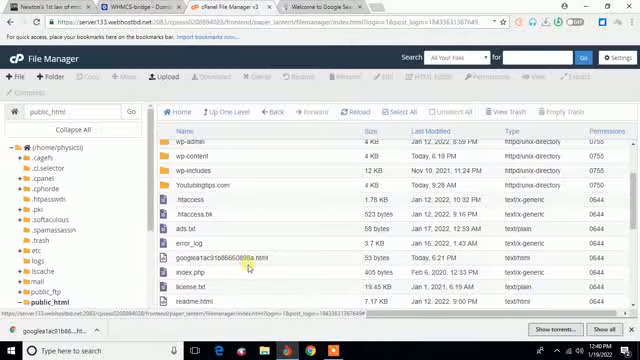
{"action": "mouse_move", "coordinate": [284, 268]}
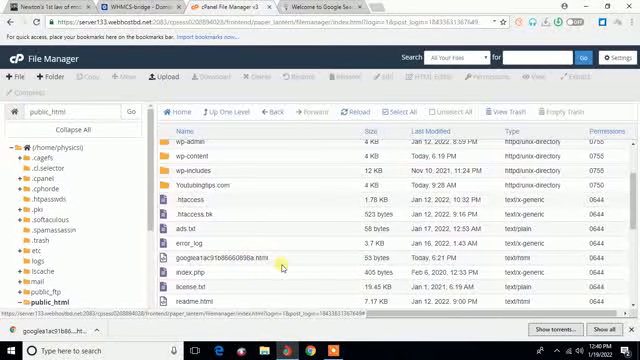
{"action": "mouse_move", "coordinate": [284, 264]}
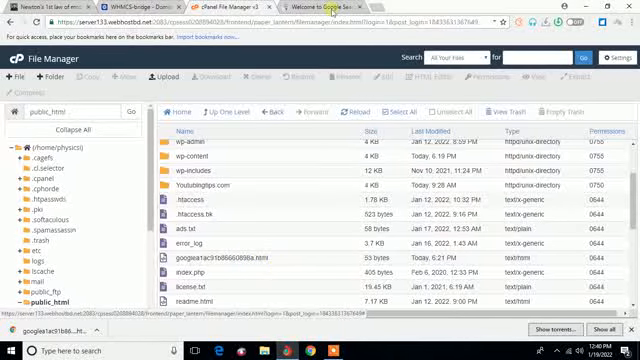
Return to the physicsinfo.com Verify ownership dialog in Search Console
{"action": "left_click", "coordinate": [318, 8]}
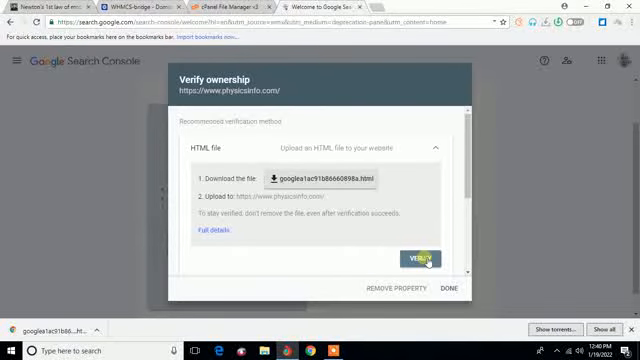
{"action": "mouse_move", "coordinate": [544, 240]}
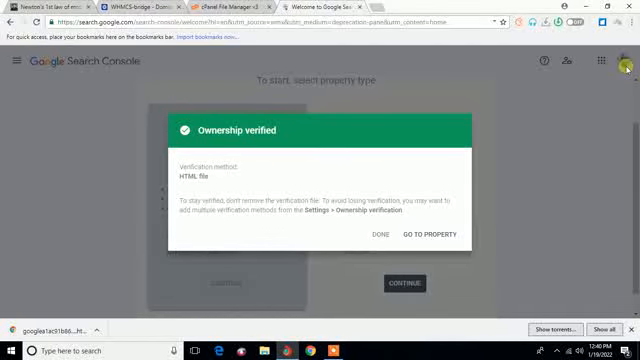
{"action": "mouse_move", "coordinate": [330, 144]}
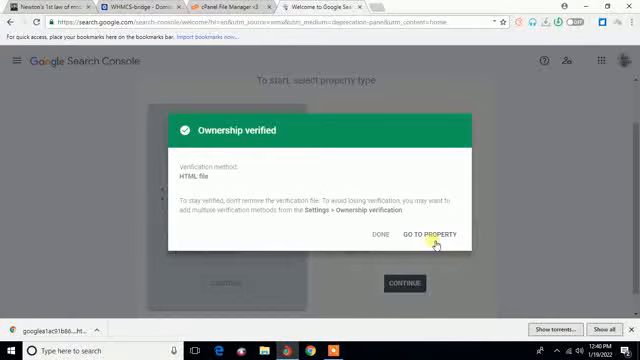
{"action": "mouse_move", "coordinate": [364, 232]}
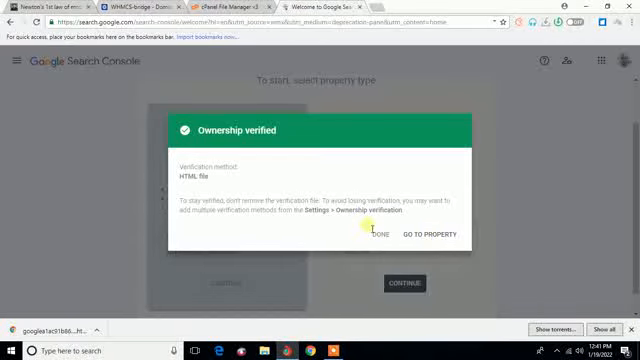
{"action": "mouse_move", "coordinate": [400, 210]}
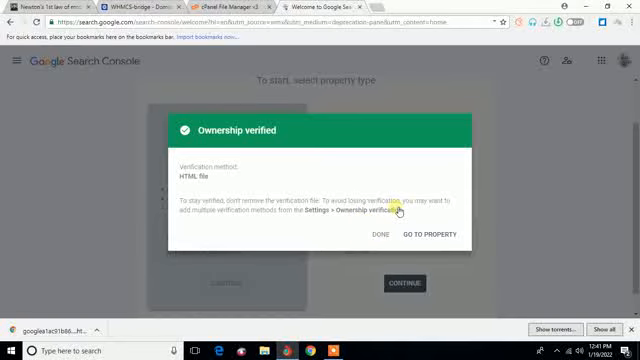
{"action": "mouse_move", "coordinate": [248, 176]}
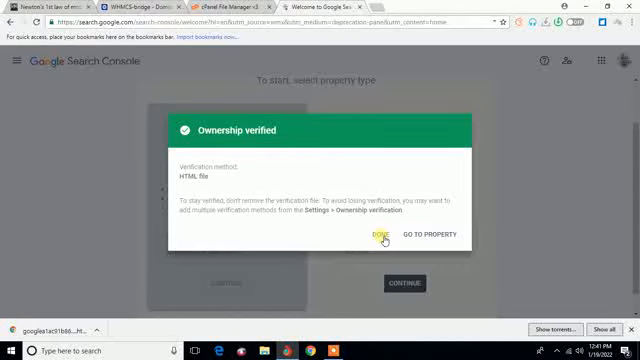
{"action": "mouse_move", "coordinate": [420, 236]}
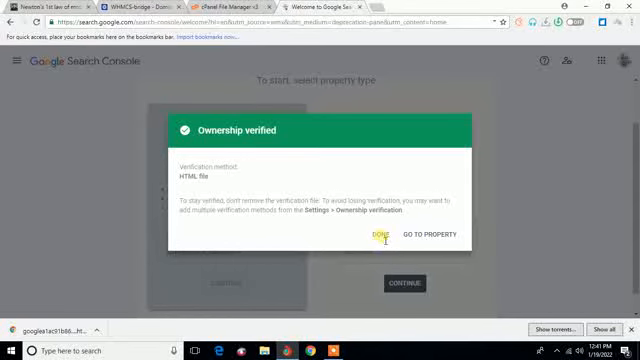
{"action": "mouse_move", "coordinate": [420, 240]}
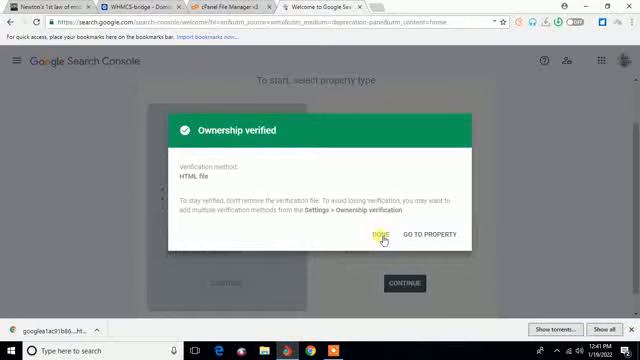
{"action": "mouse_move", "coordinate": [536, 188]}
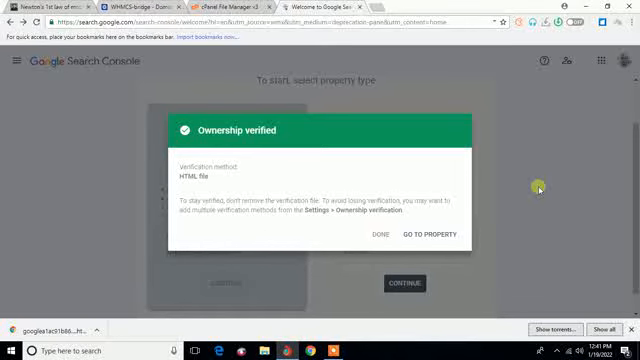
{"action": "left_click", "coordinate": [376, 232]}
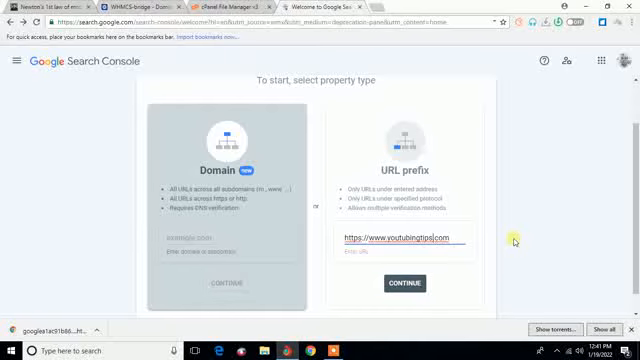
{"action": "mouse_move", "coordinate": [504, 236]}
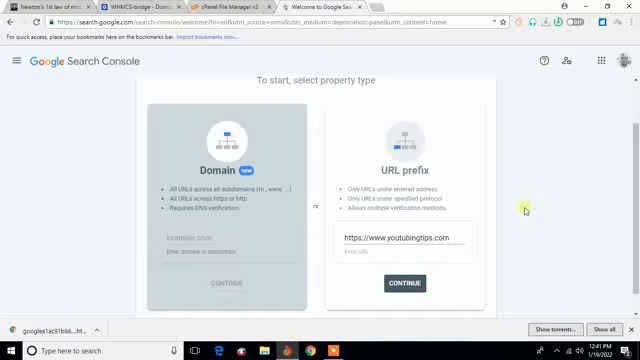
{"action": "left_click", "coordinate": [404, 284]}
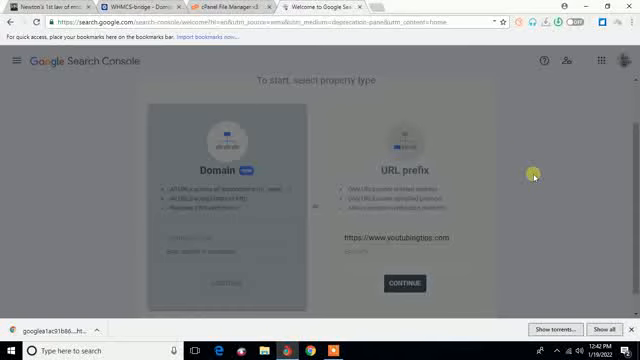
{"action": "left_click", "coordinate": [400, 284]}
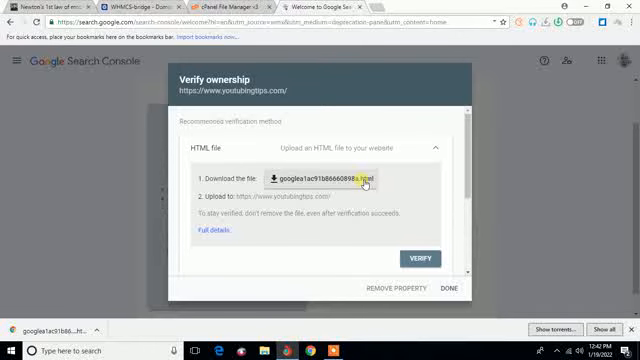
Download the youtubingtips.com verification file and select it for upload into the site folder
{"action": "left_click", "coordinate": [328, 178]}
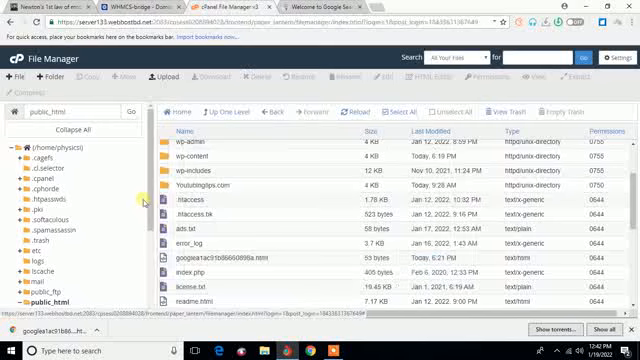
{"action": "mouse_move", "coordinate": [118, 226]}
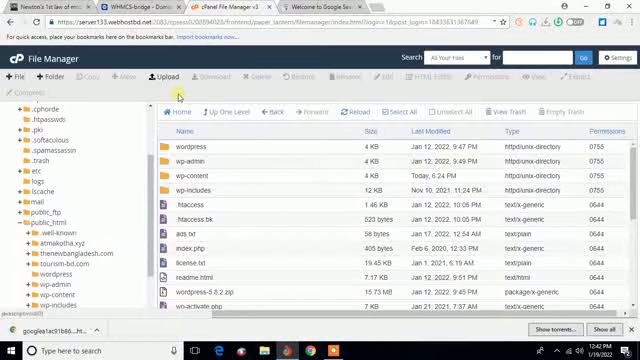
{"action": "left_click", "coordinate": [164, 76]}
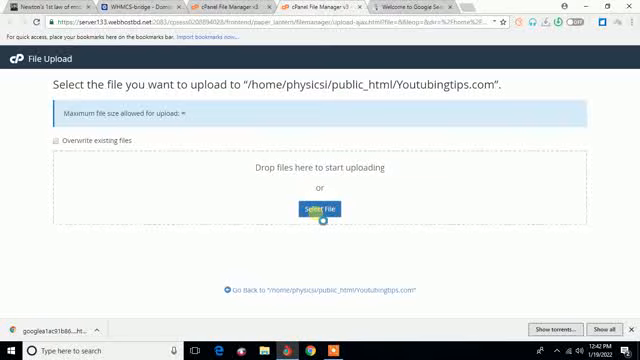
{"action": "left_click", "coordinate": [320, 208]}
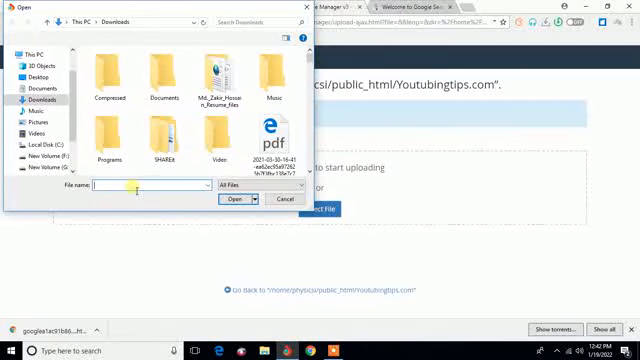
{"action": "type", "text": "goo"}
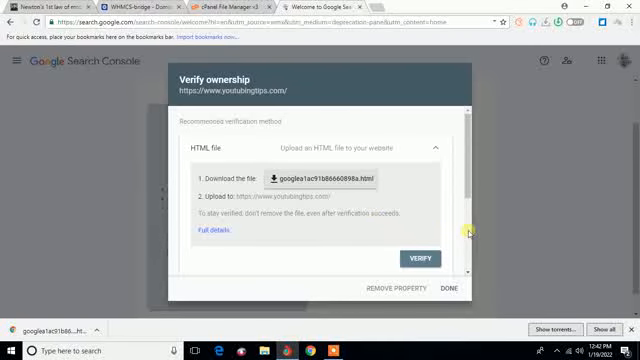
{"action": "mouse_move", "coordinate": [534, 200]}
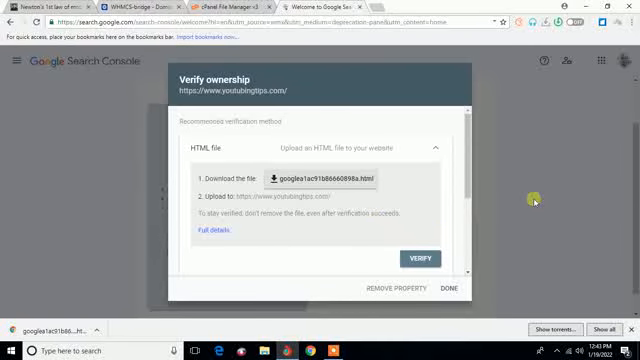
{"action": "mouse_move", "coordinate": [530, 200]}
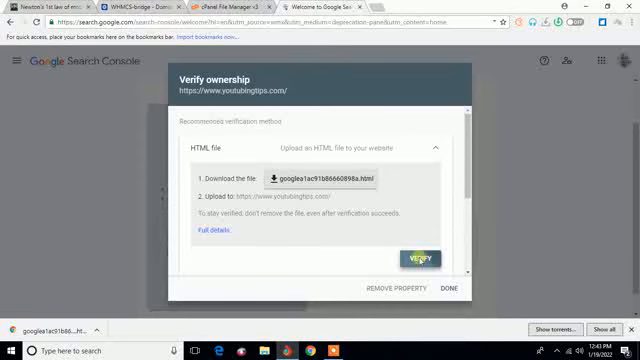
Verify ownership of youtubingtips.com and dismiss the success message
{"action": "left_click", "coordinate": [414, 258]}
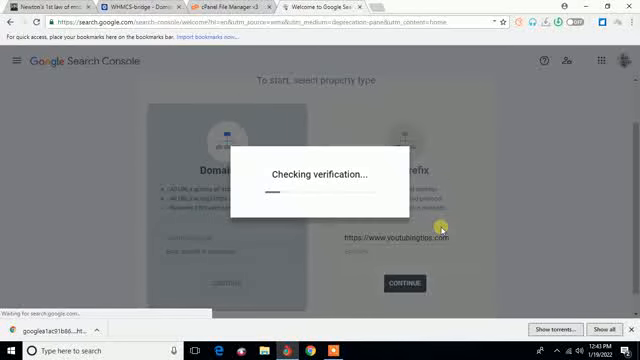
{"action": "mouse_move", "coordinate": [508, 180]}
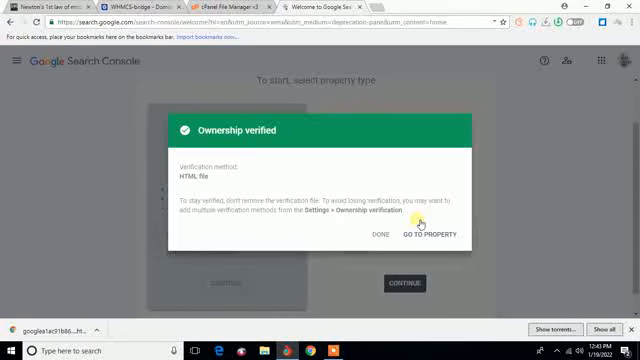
{"action": "mouse_move", "coordinate": [522, 174]}
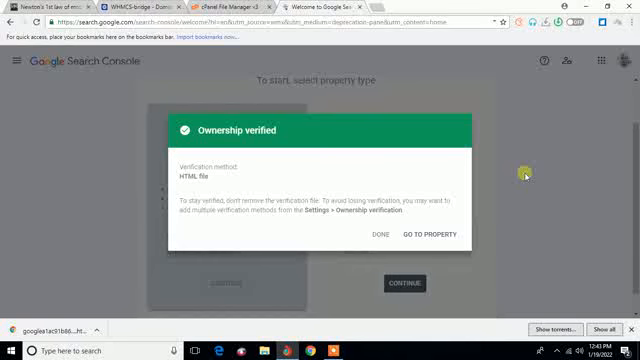
{"action": "left_click", "coordinate": [430, 240]}
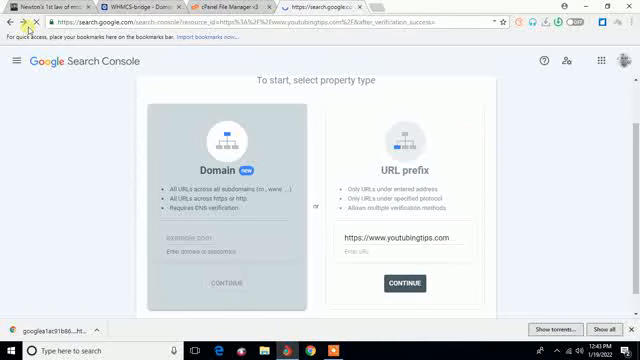
Go to the youtubingtips.com property overview dashboard
{"action": "left_click", "coordinate": [404, 284]}
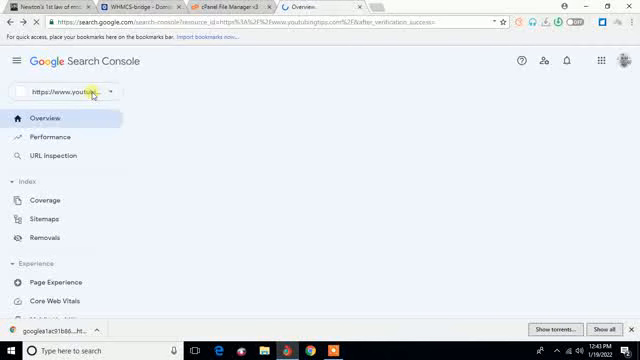
{"action": "mouse_move", "coordinate": [530, 128]}
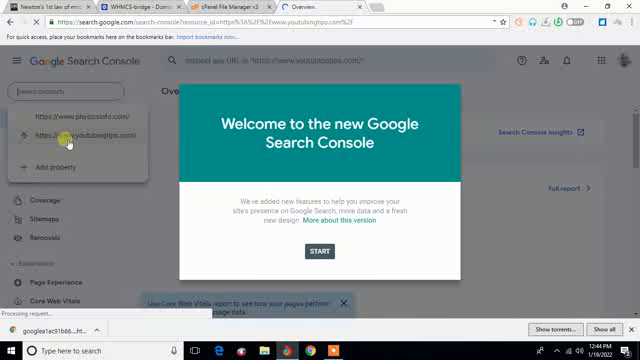
{"action": "mouse_move", "coordinate": [60, 124]}
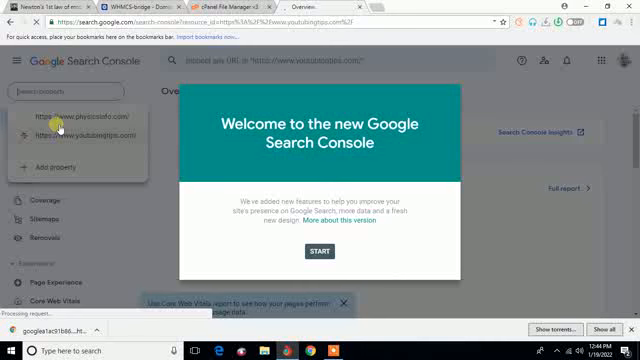